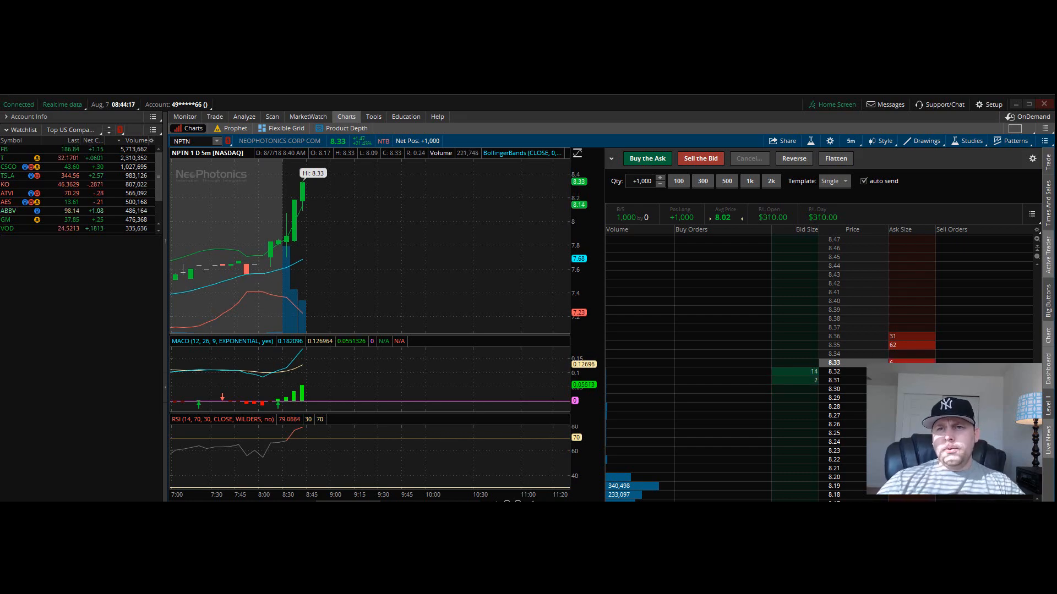
mouse_move(322, 275)
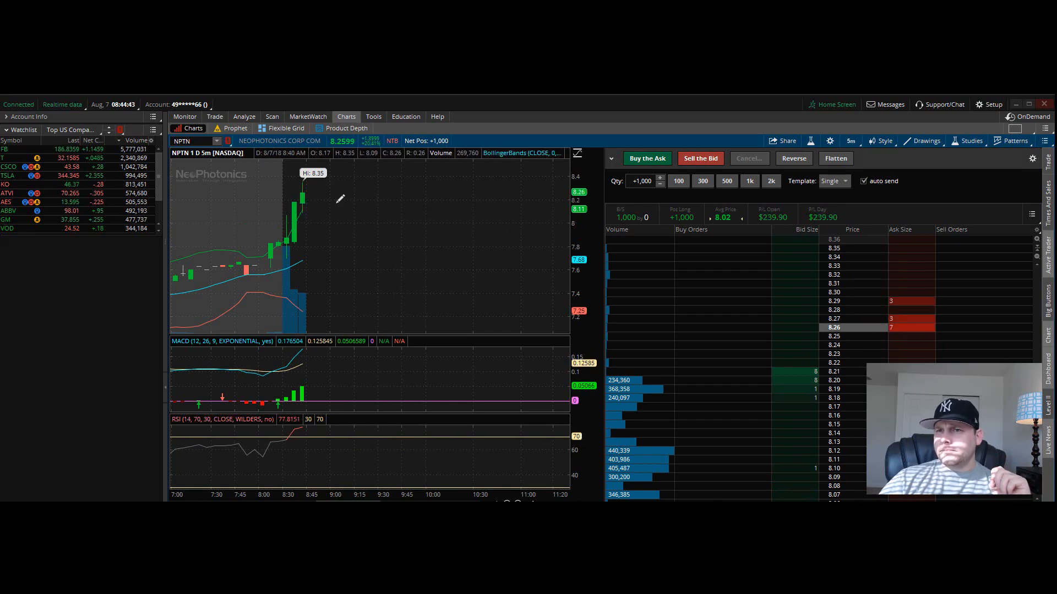
mouse_move(324, 182)
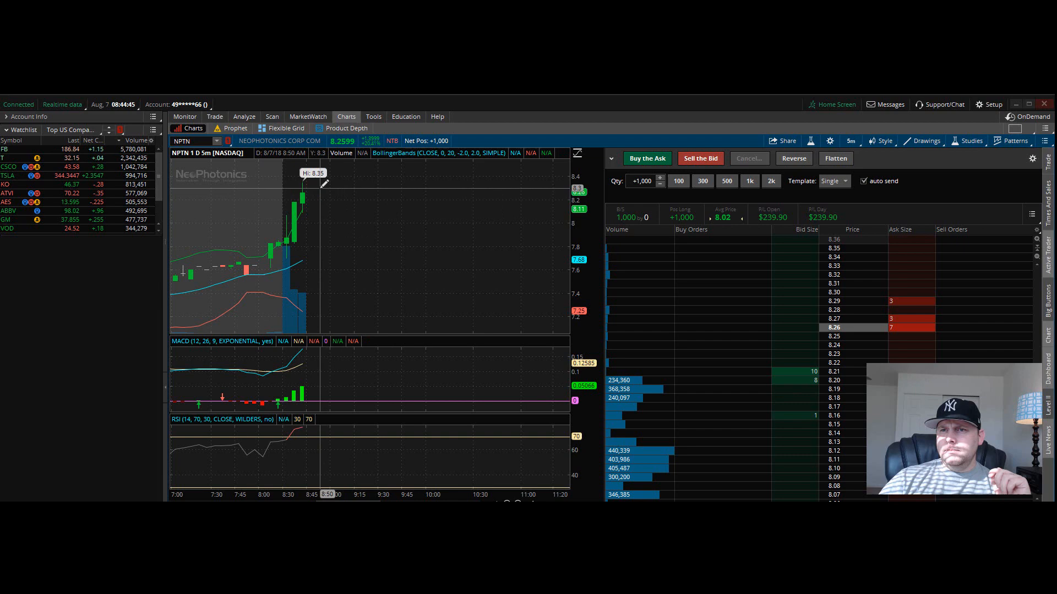